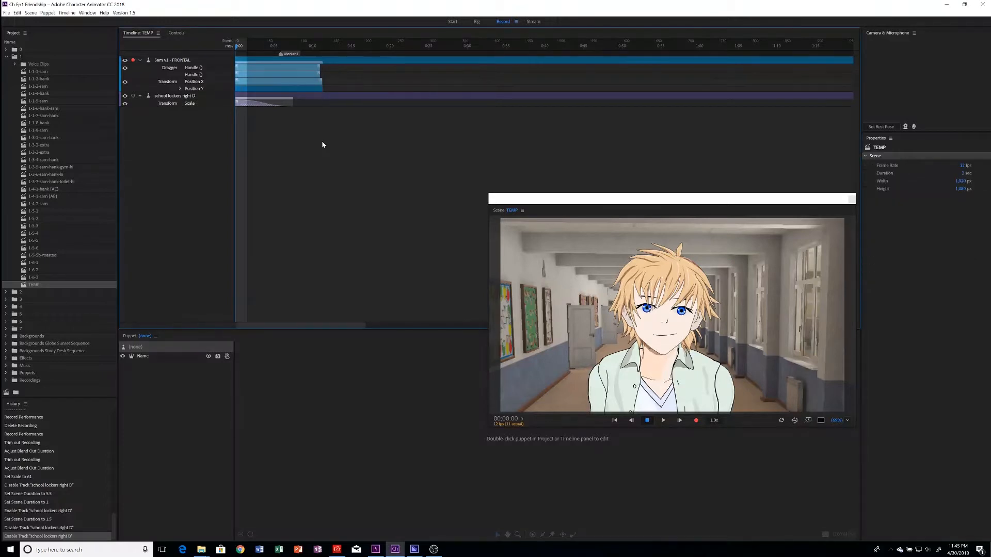
Step: Preview the TEMP scene, then export it as H.264 video via Media Encoder
click(662, 420)
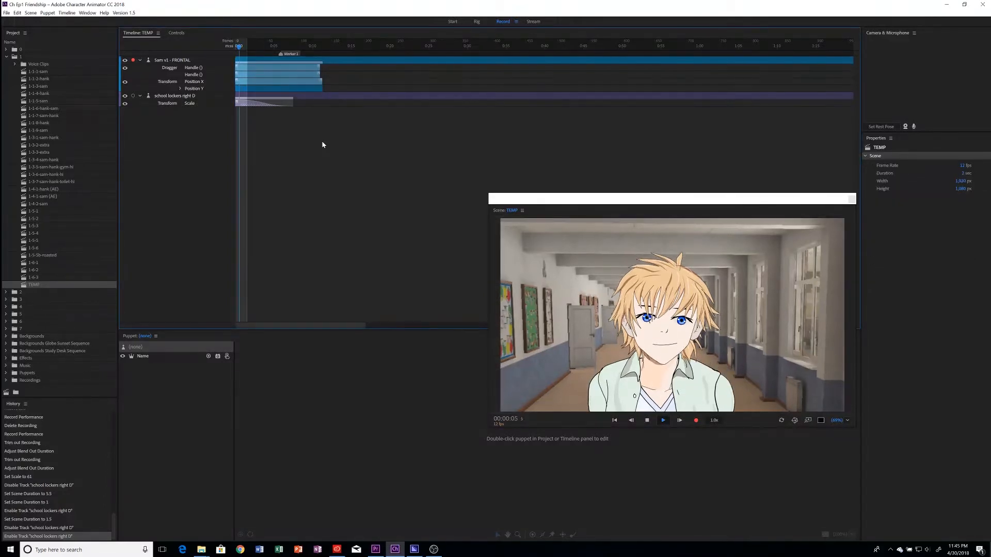
click(662, 420)
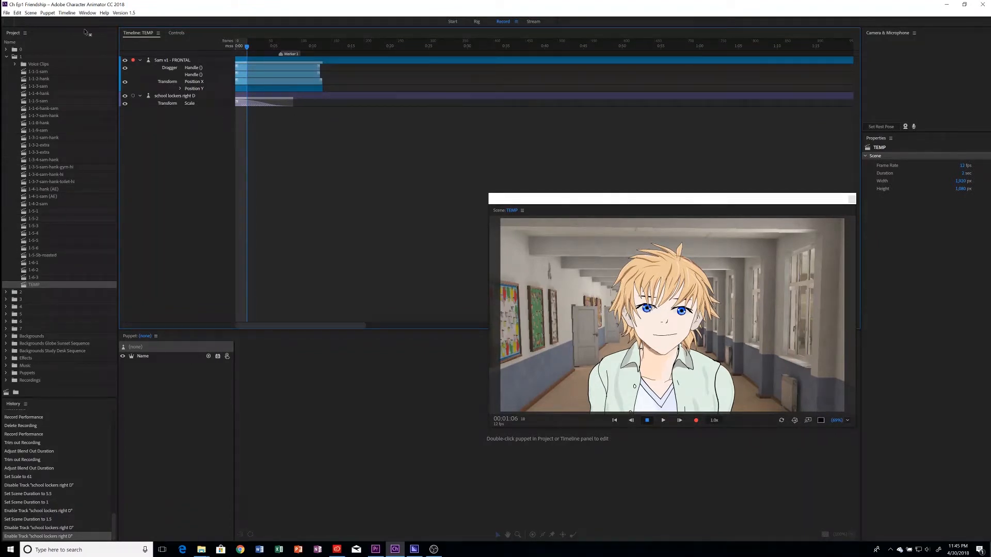
click(7, 12)
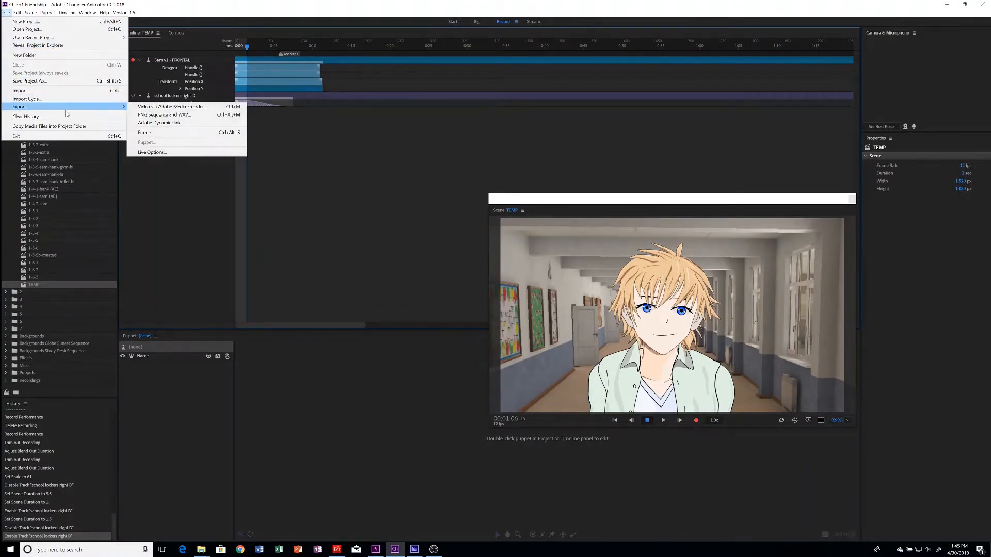
mouse_move(172, 106)
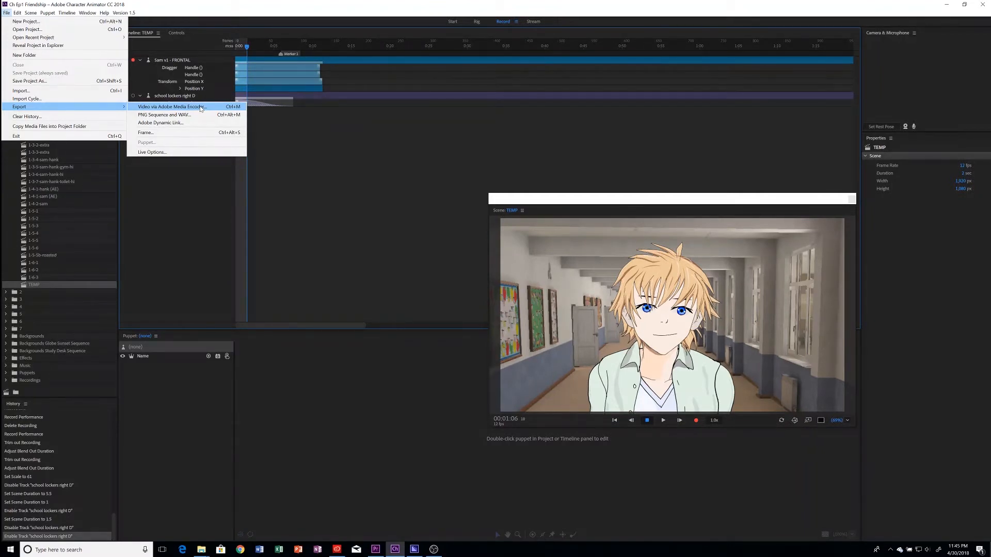
click(171, 106)
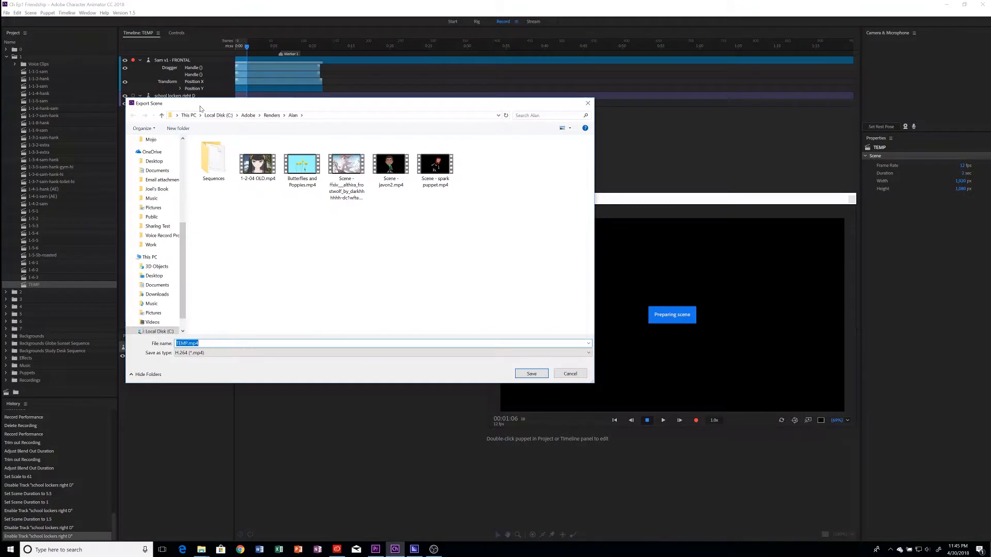
mouse_move(466, 299)
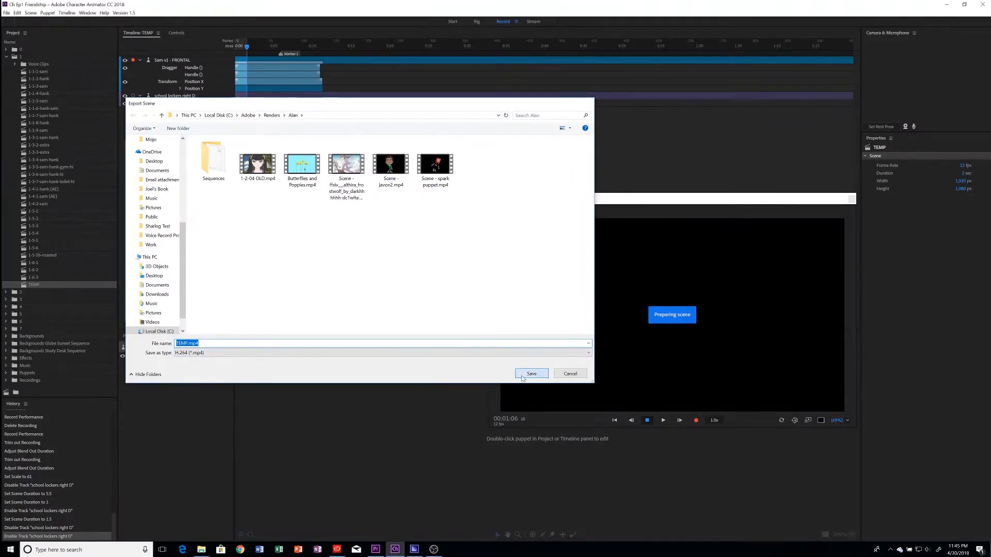
click(531, 374)
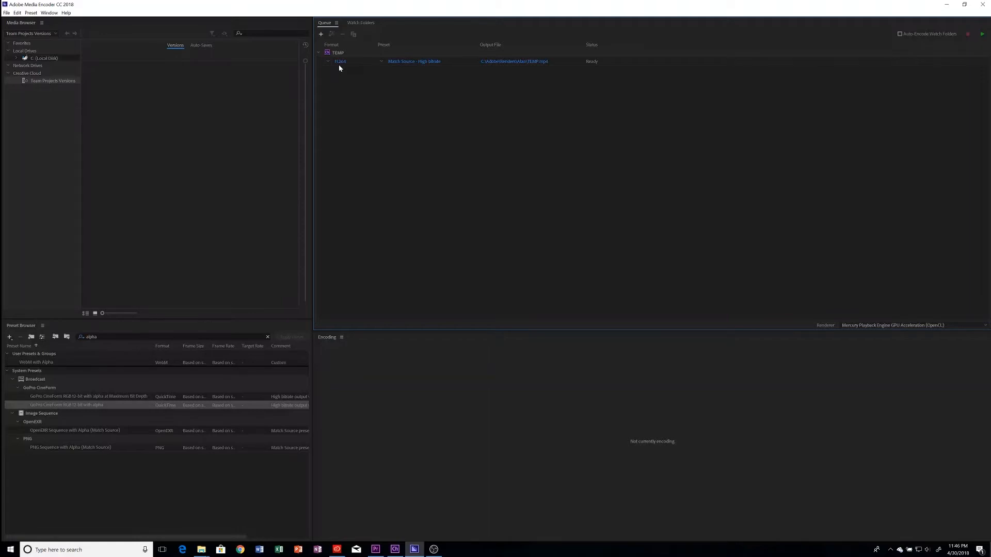
Step: Switch the TEMP job to Animated GIF with quality 74 and width 480
click(341, 62)
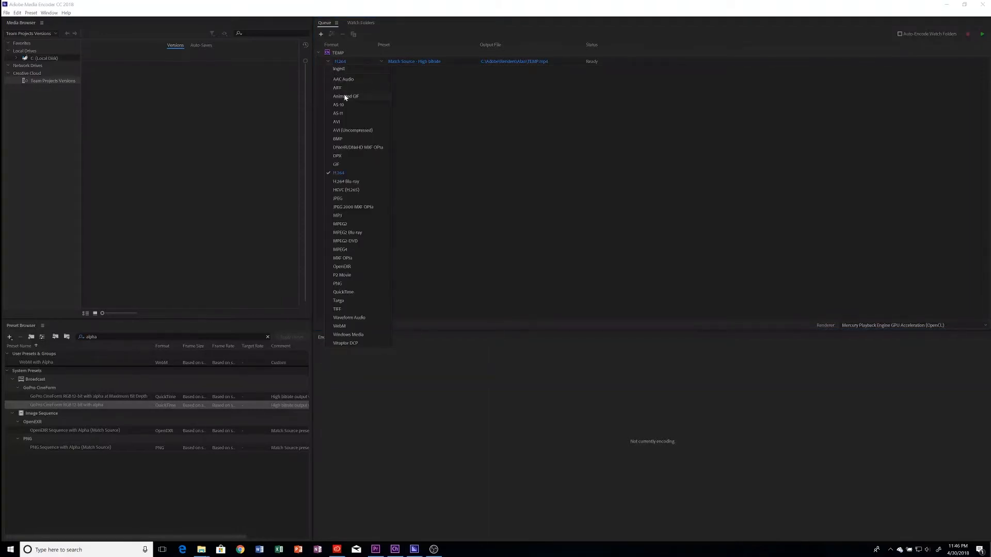
click(345, 96)
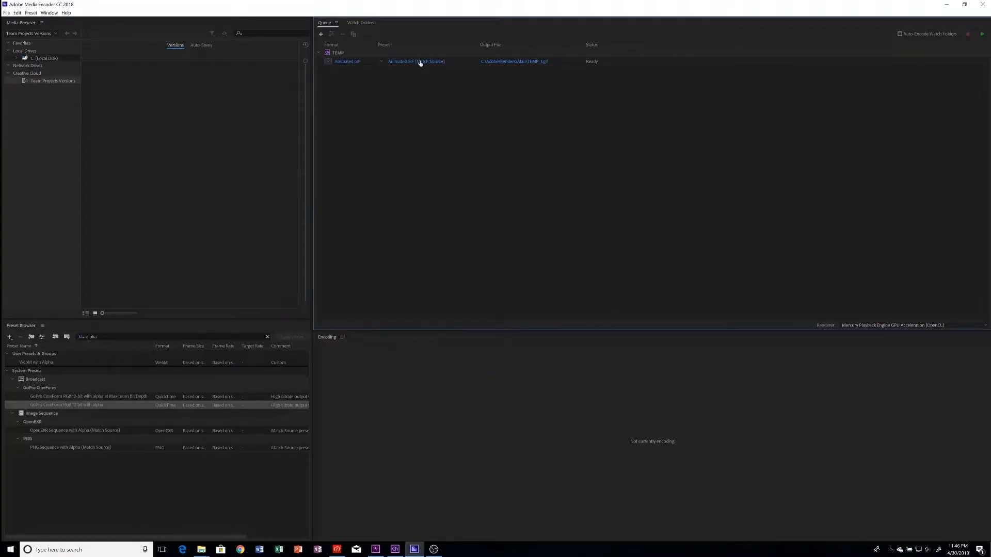
double_click(416, 61)
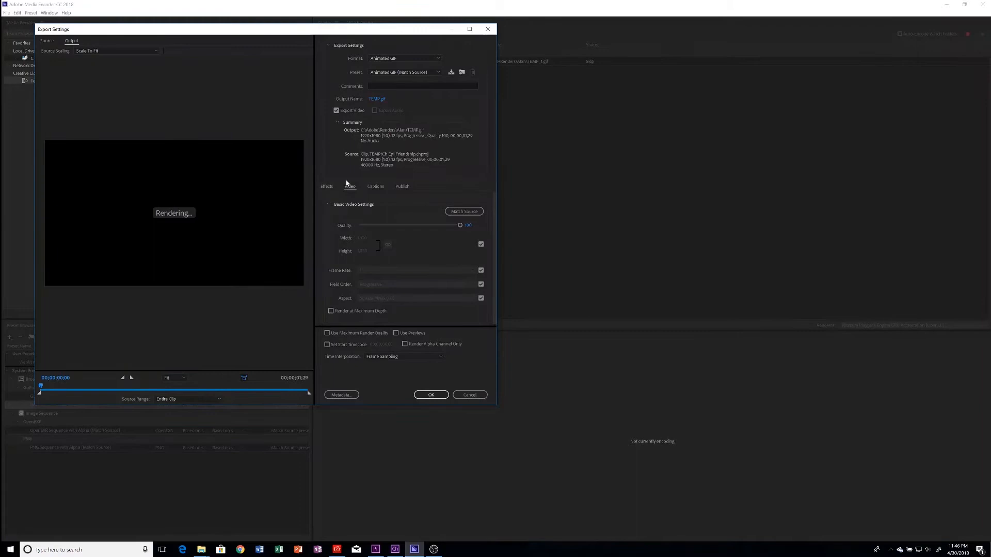
mouse_move(470, 222)
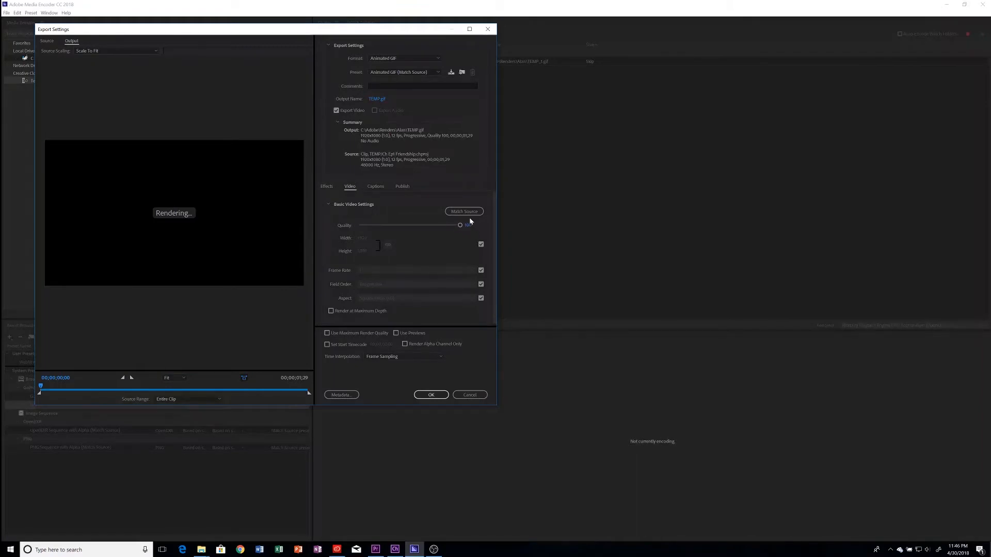
drag(465, 225, 460, 225)
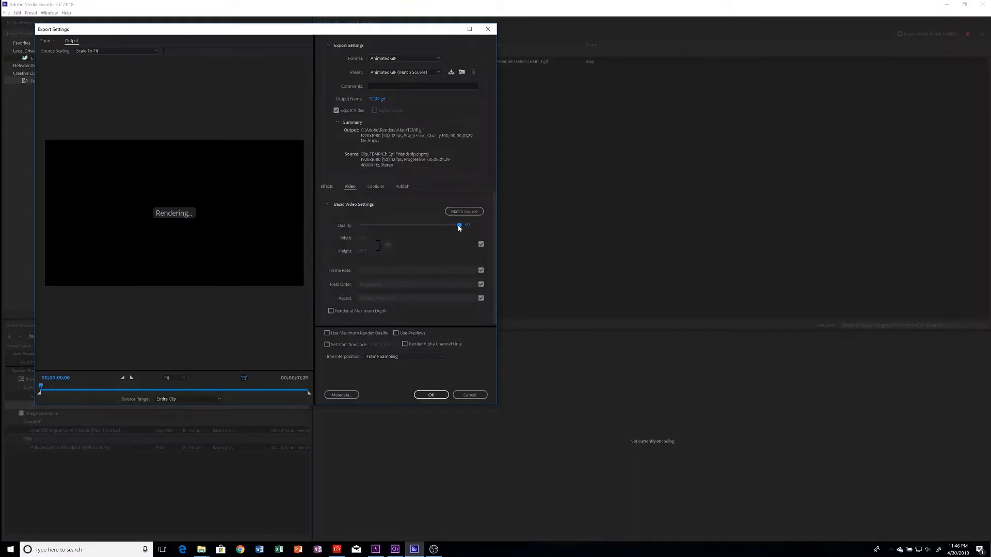
drag(459, 225, 446, 225)
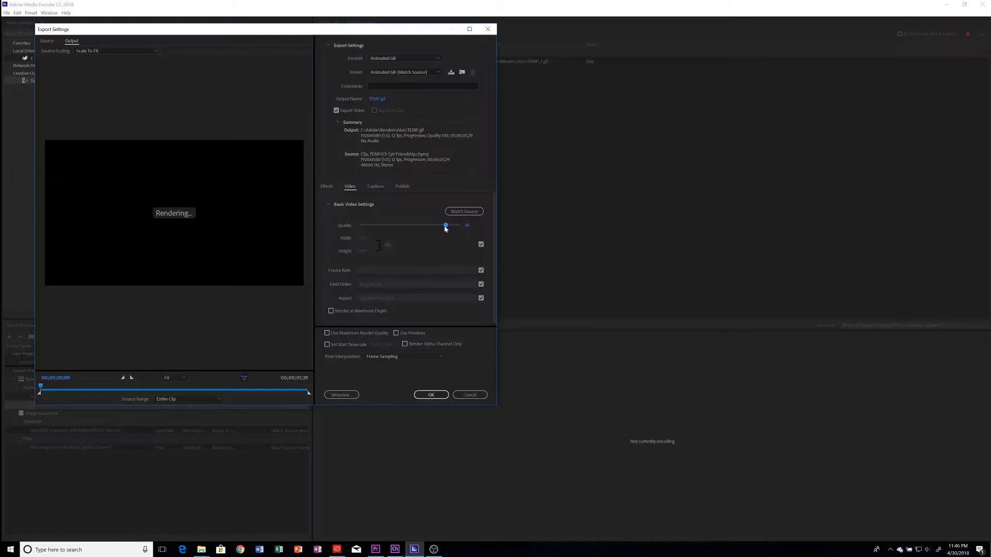
drag(446, 225, 430, 225)
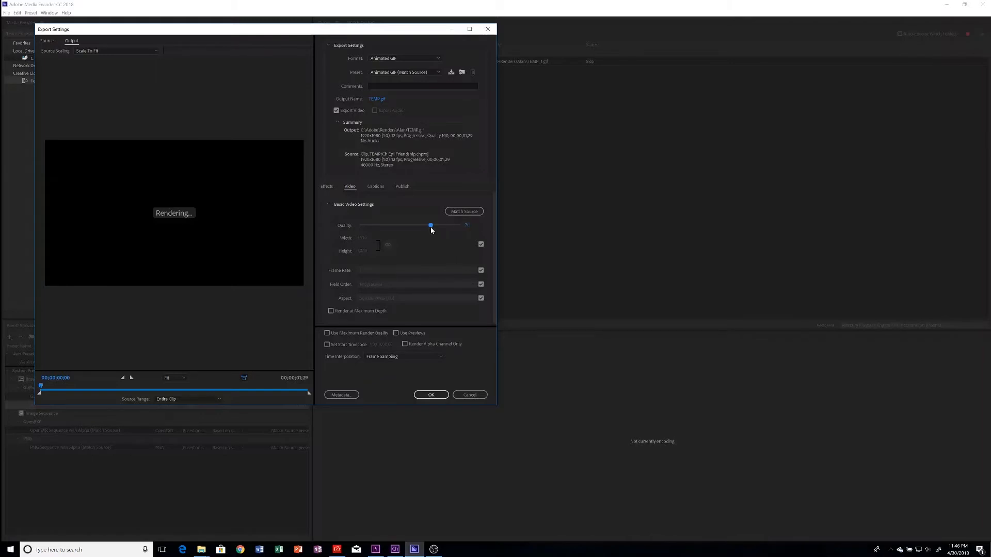
drag(431, 225, 434, 225)
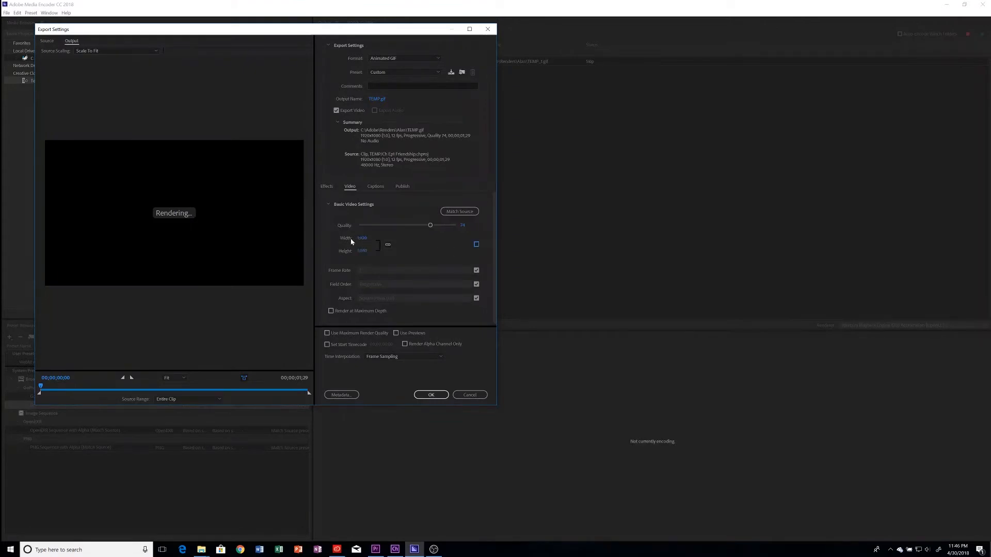
click(365, 237)
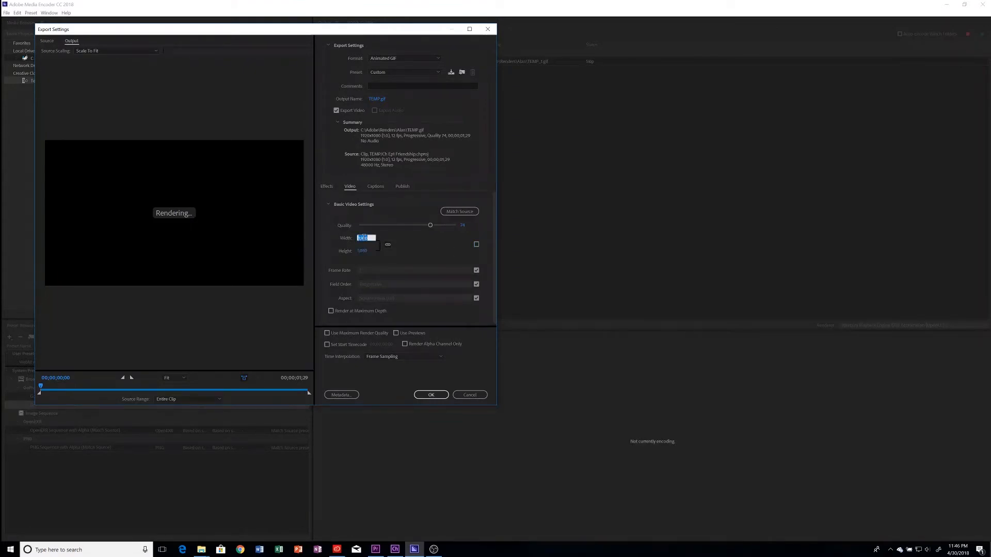
text(480)
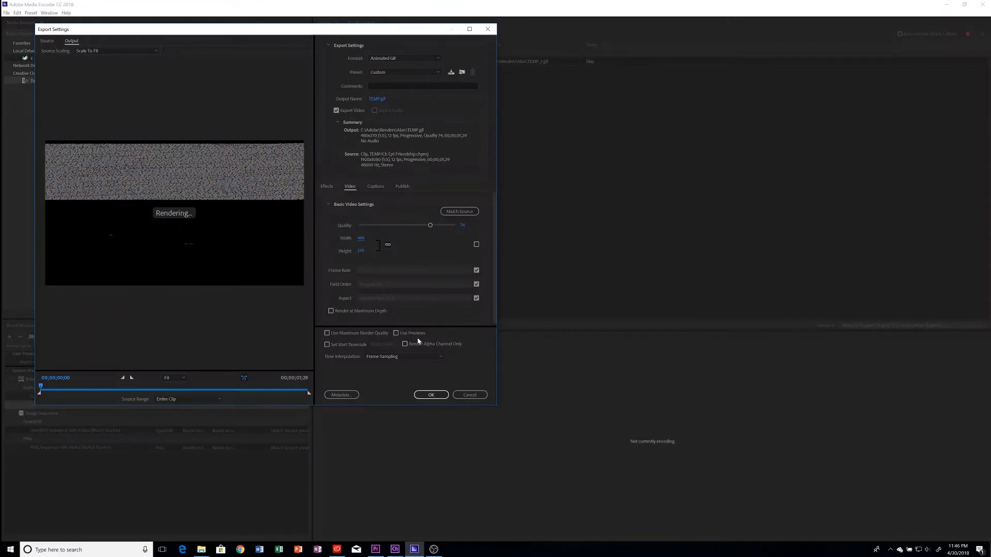
mouse_move(438, 379)
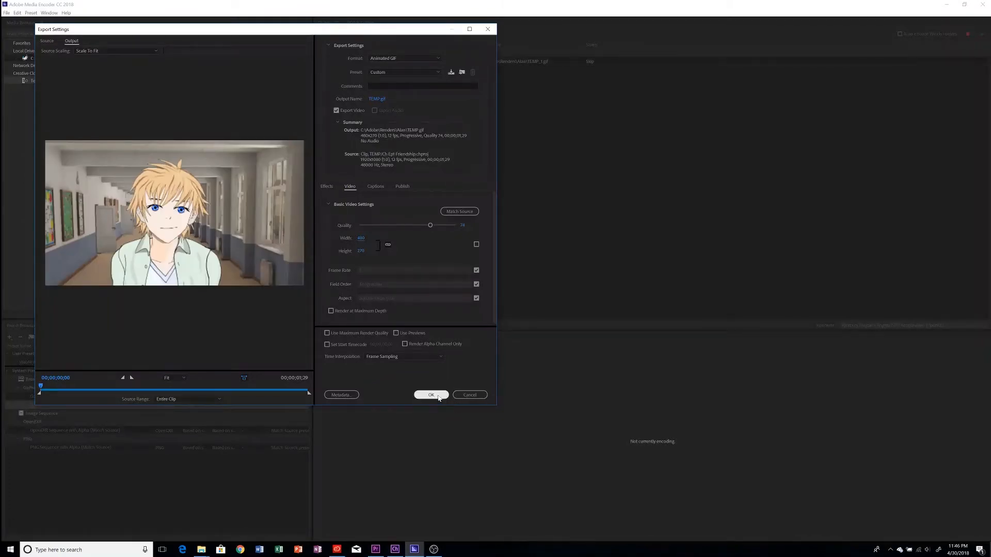
click(431, 395)
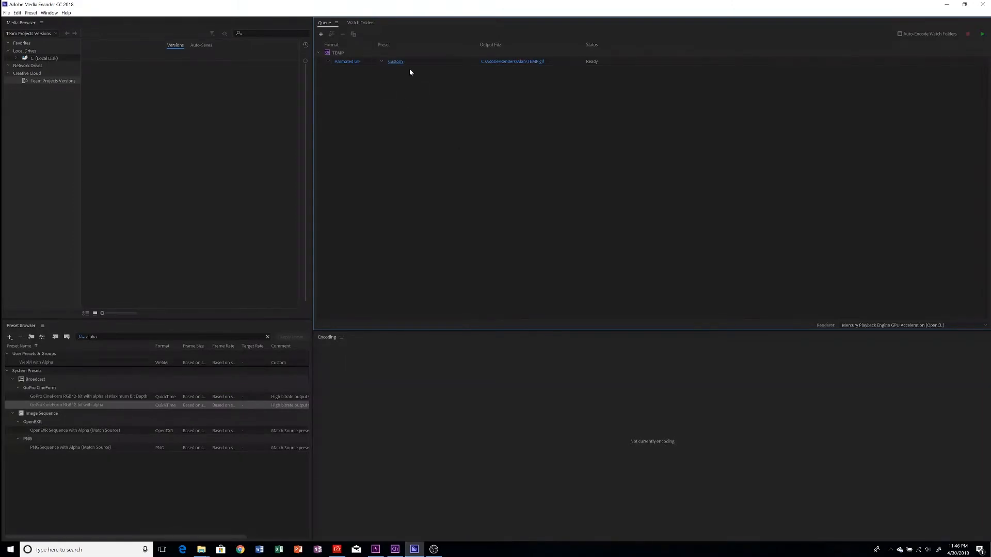
mouse_move(394, 75)
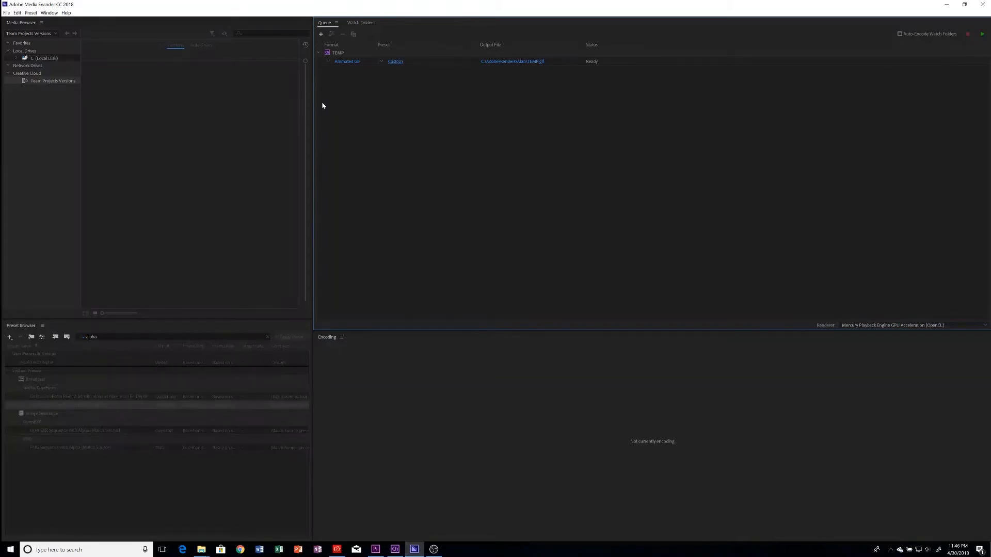
Step: Revisit the GIF job's export settings, change an option and keep the changes
double_click(395, 61)
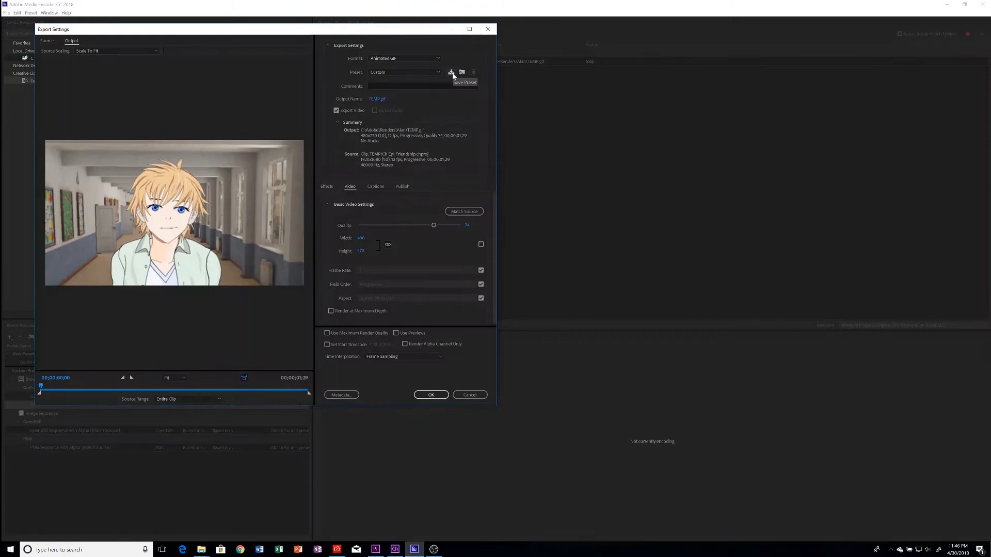
click(451, 73)
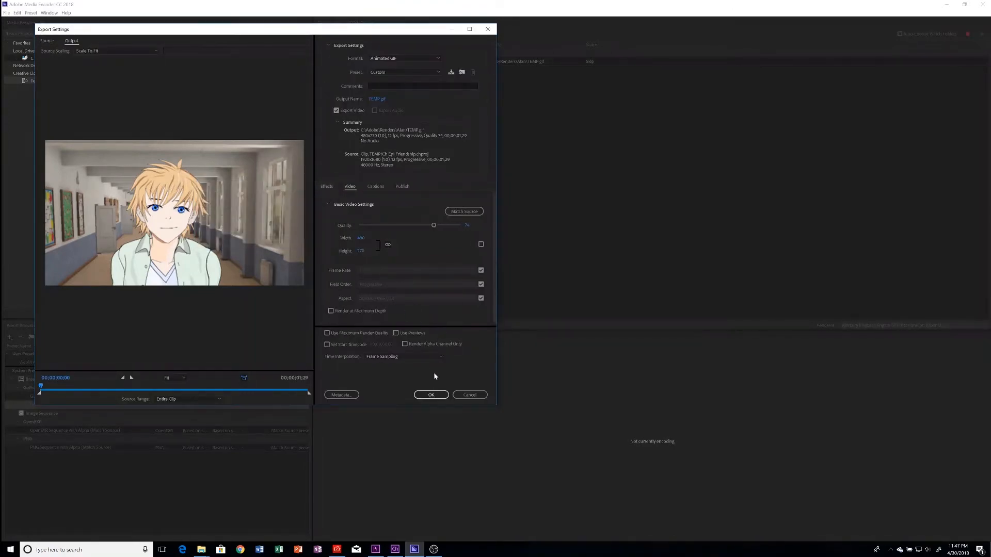
click(431, 394)
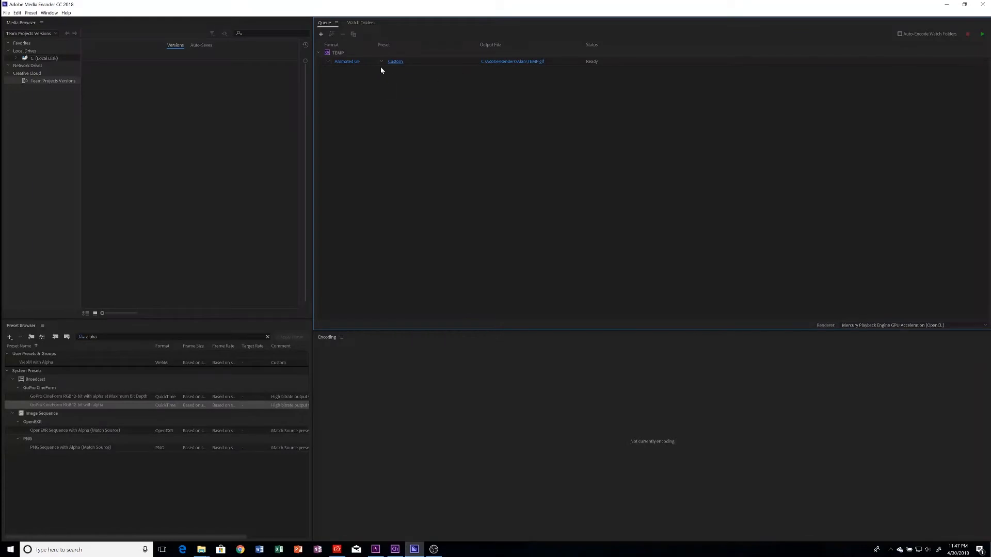
Step: Apply the 480 Animated GIF preset to the job and start the queue
click(395, 61)
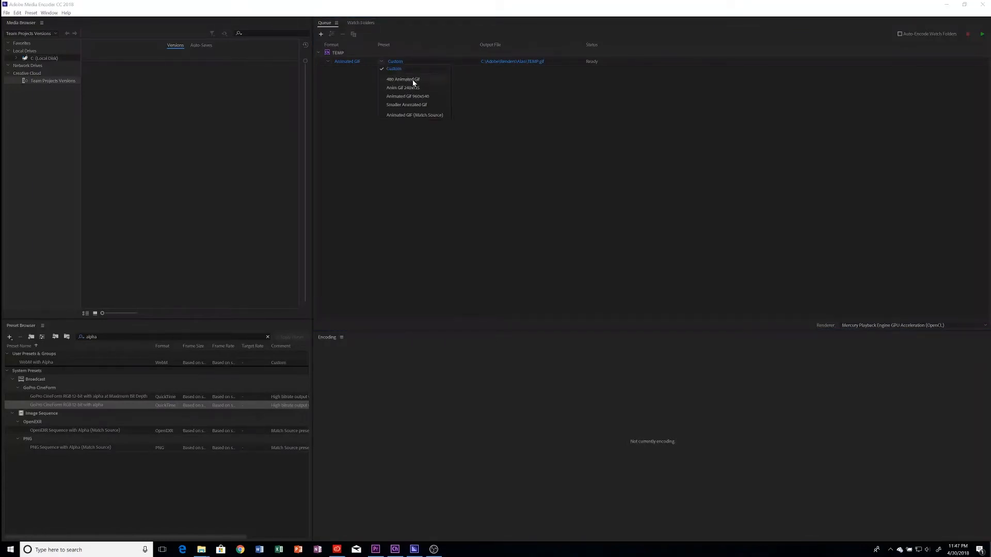
click(402, 79)
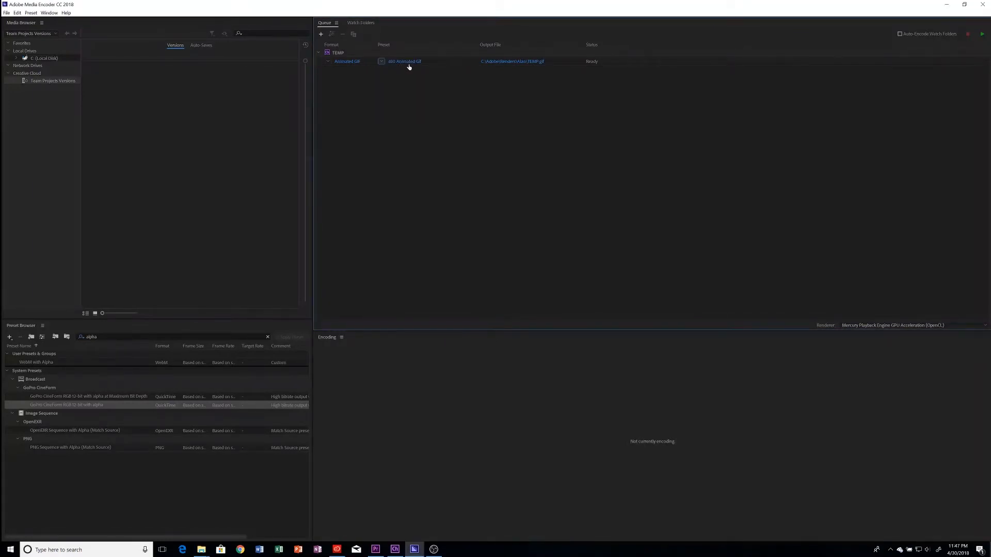
mouse_move(613, 81)
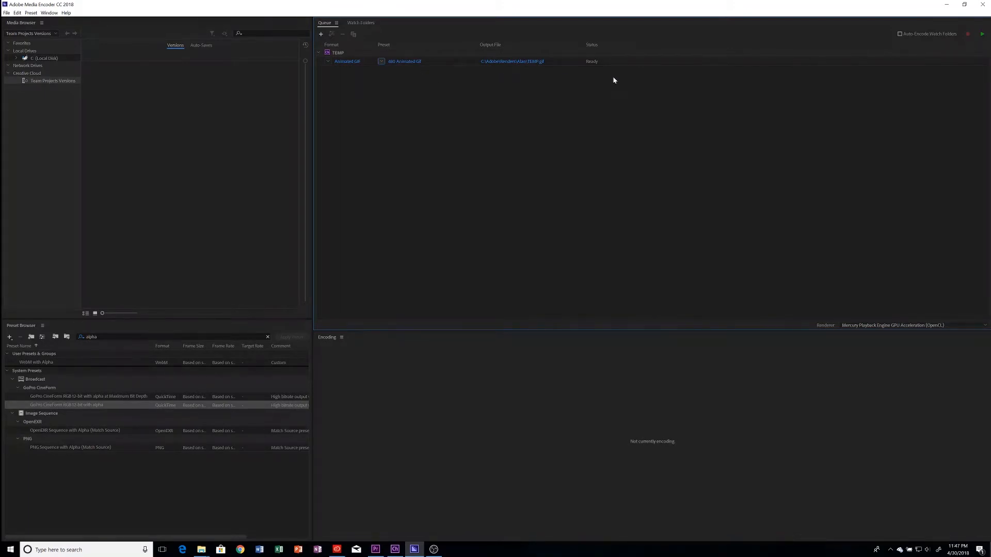
click(982, 34)
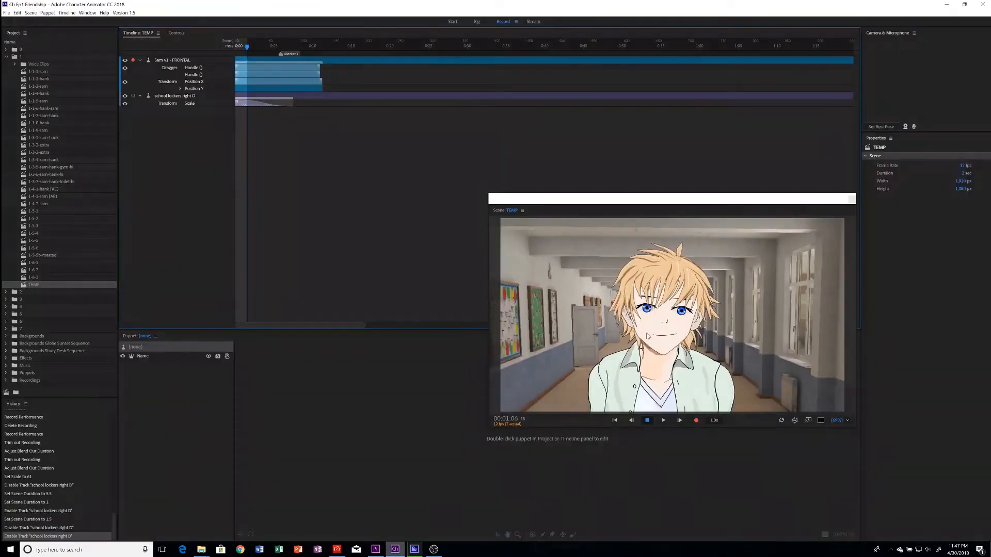
Step: Bring up the Renders\Alan output folder in File Explorer from the taskbar
right_click(394, 549)
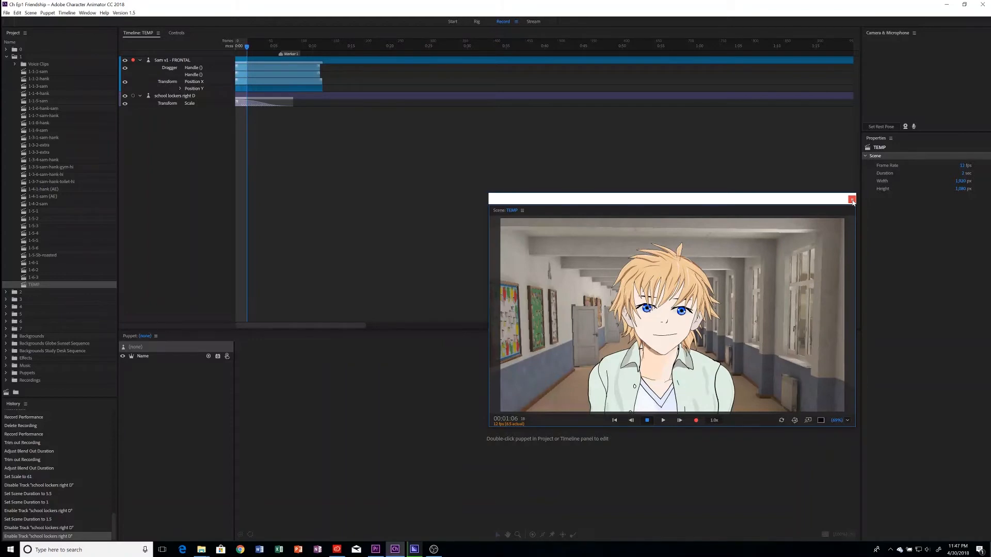
click(851, 200)
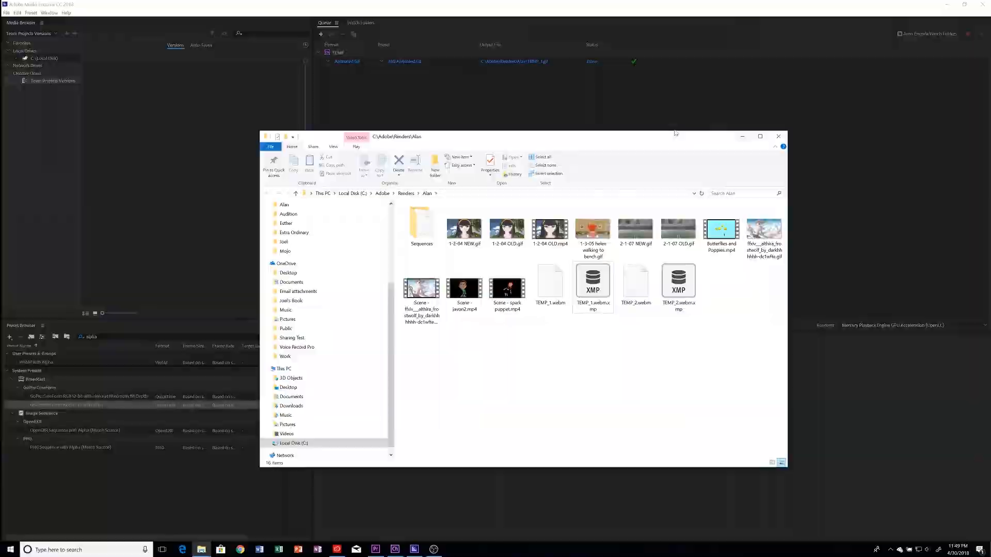
Step: Switch between Character Animator and the Media Encoder queue, viewing the third job's presets
click(395, 550)
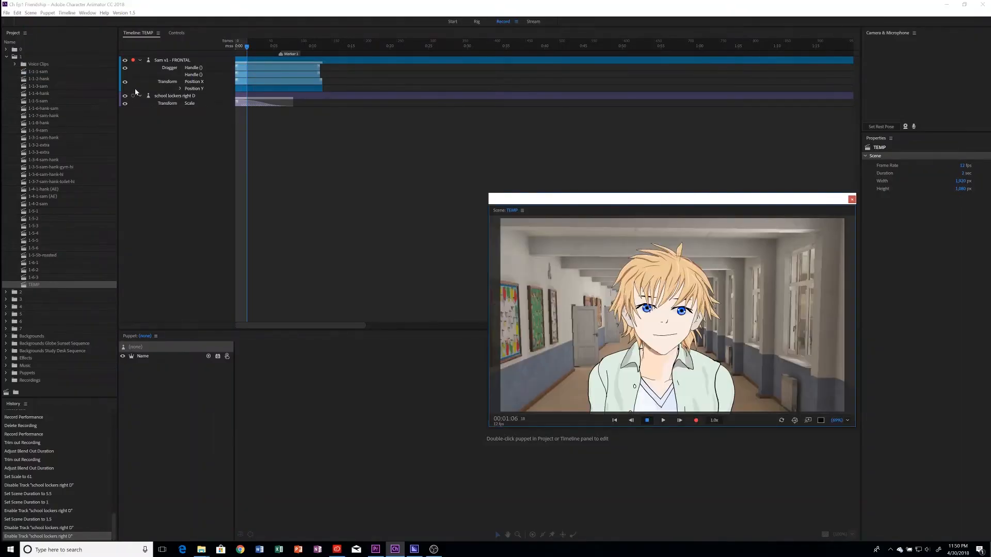
click(125, 96)
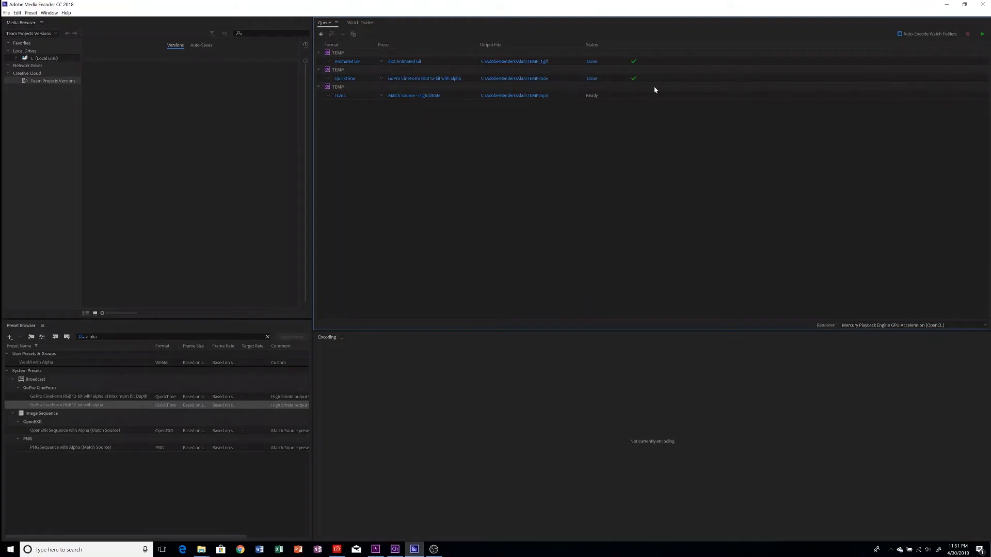
click(381, 96)
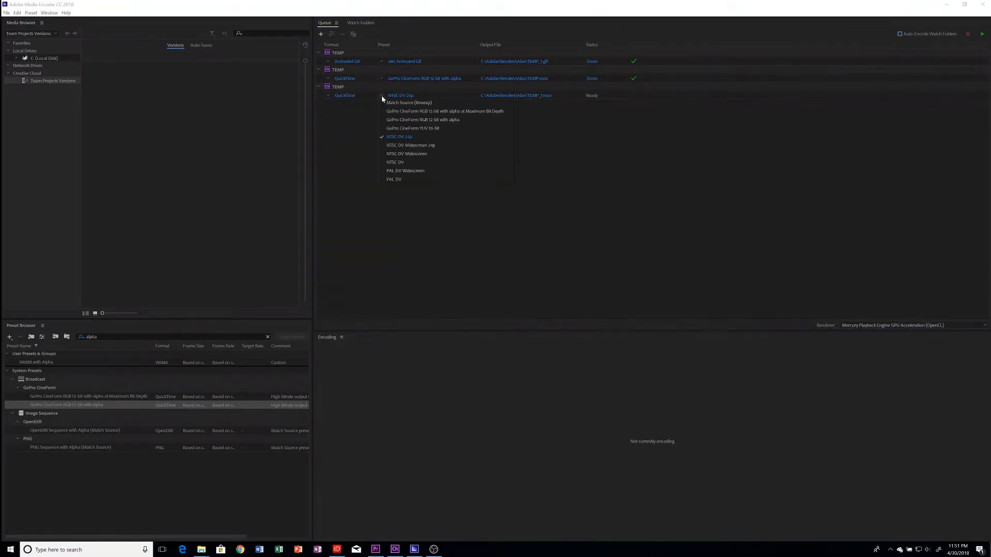
click(982, 34)
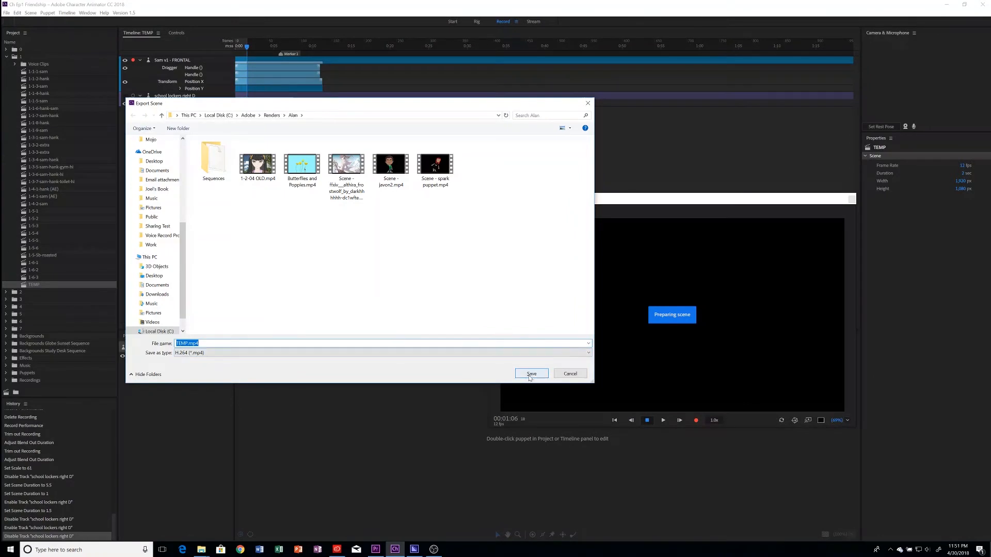
Step: Save TEMP.mp4, switch it to QuickTime GoPro CineForm RGB 12-bit with alpha, and encode
click(531, 374)
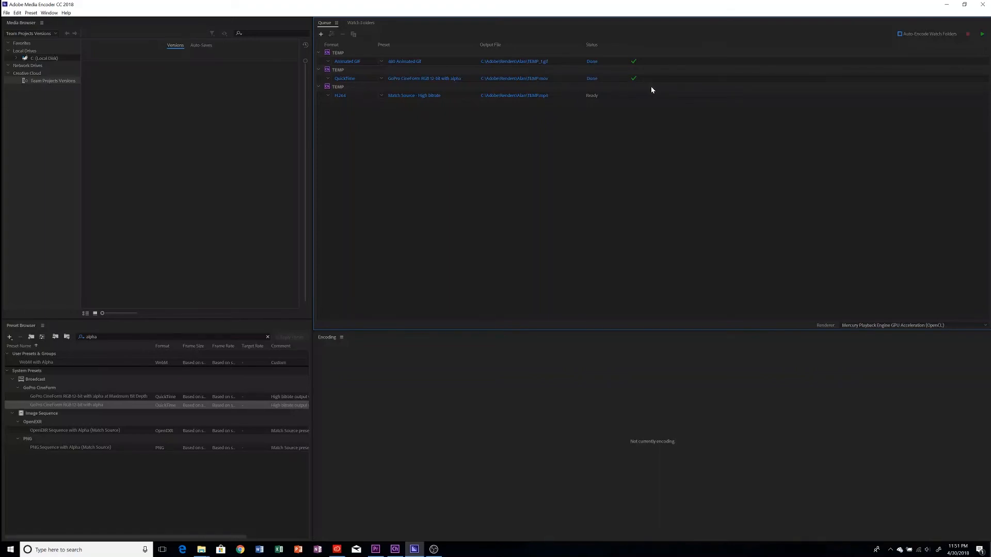
mouse_move(662, 90)
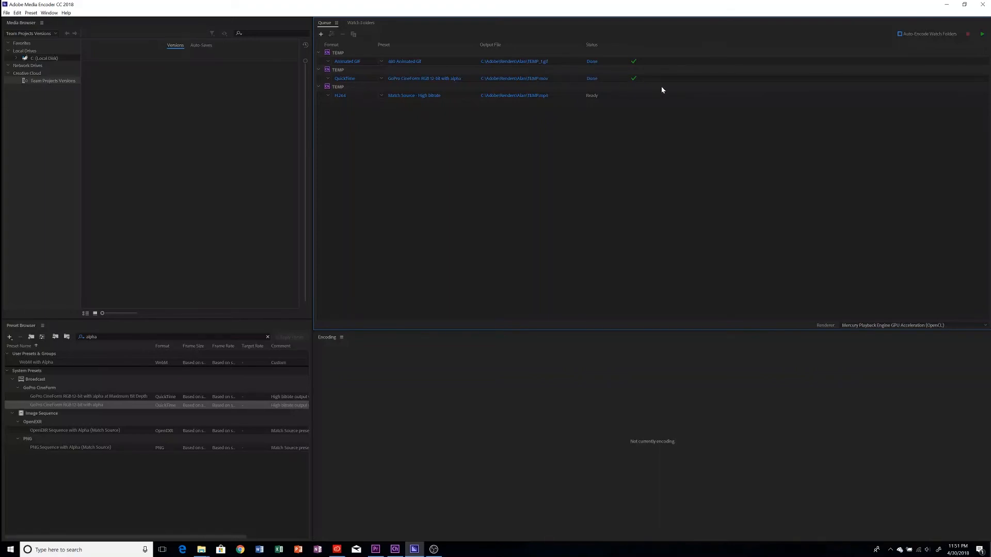
mouse_move(673, 90)
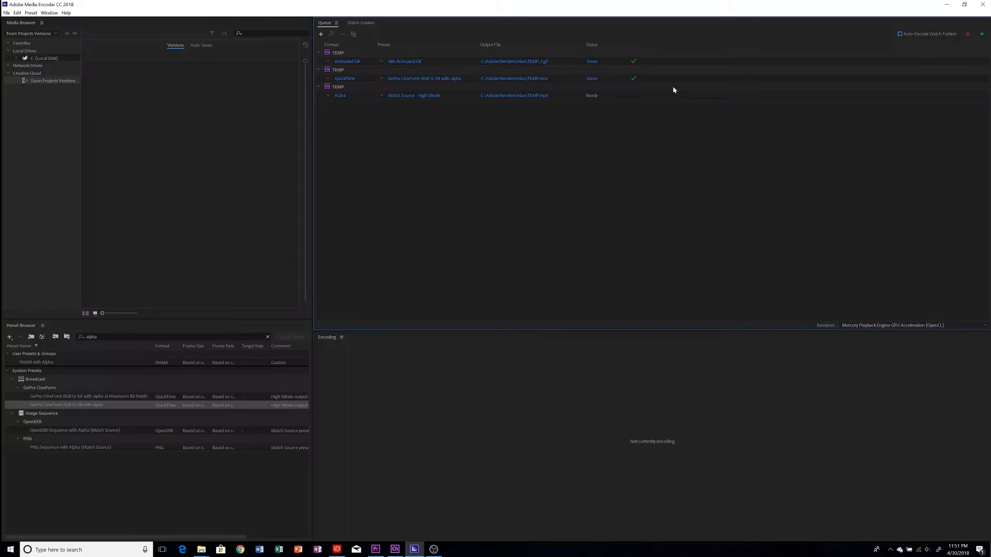
mouse_move(484, 144)
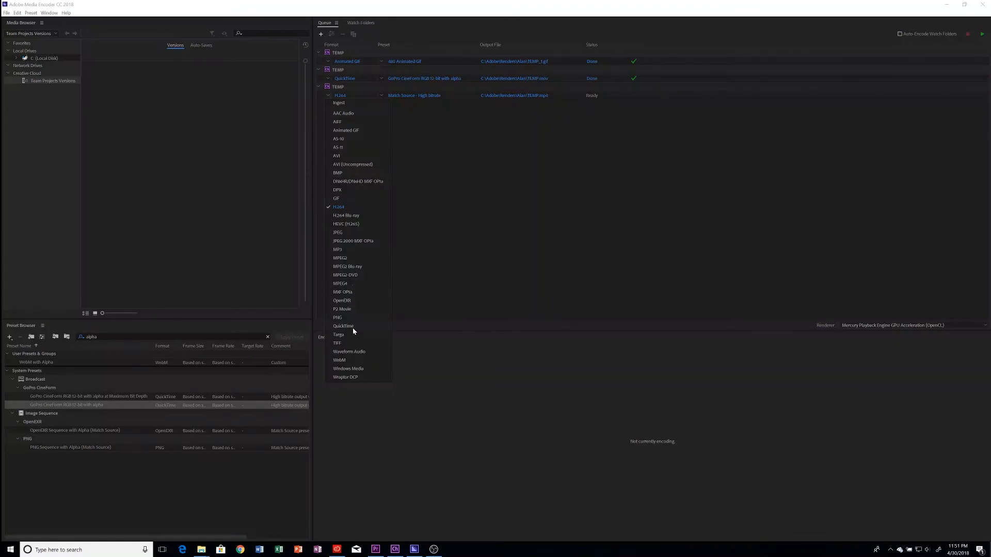
click(343, 325)
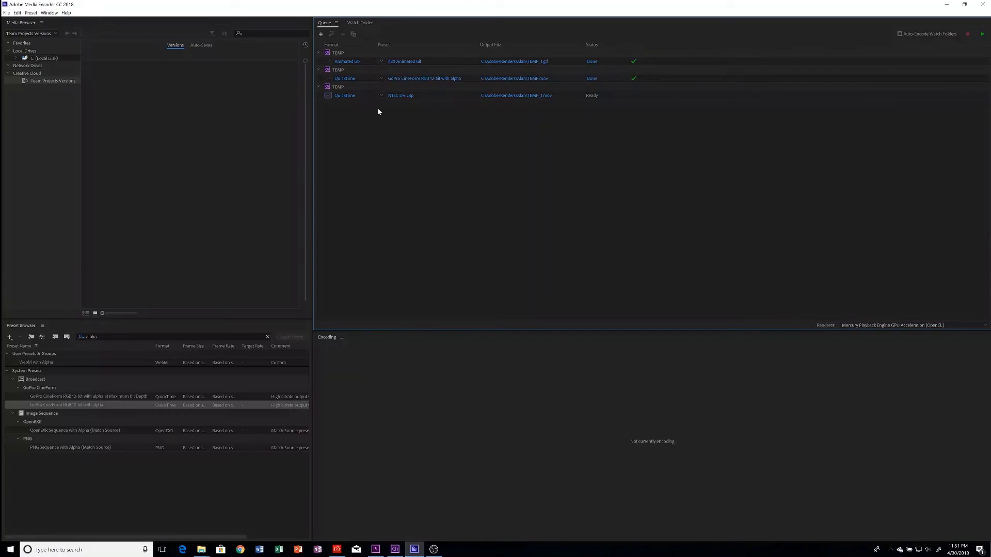
click(380, 95)
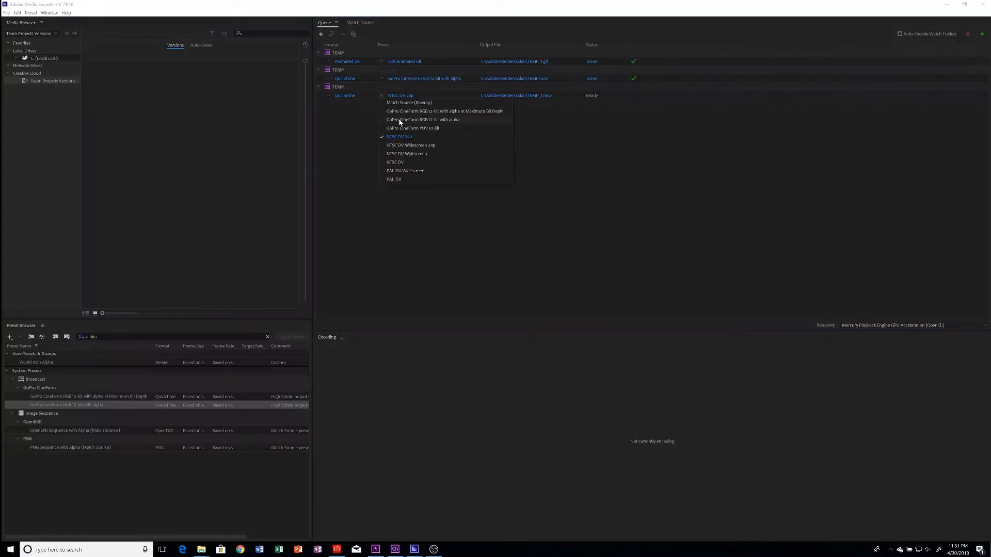
click(423, 120)
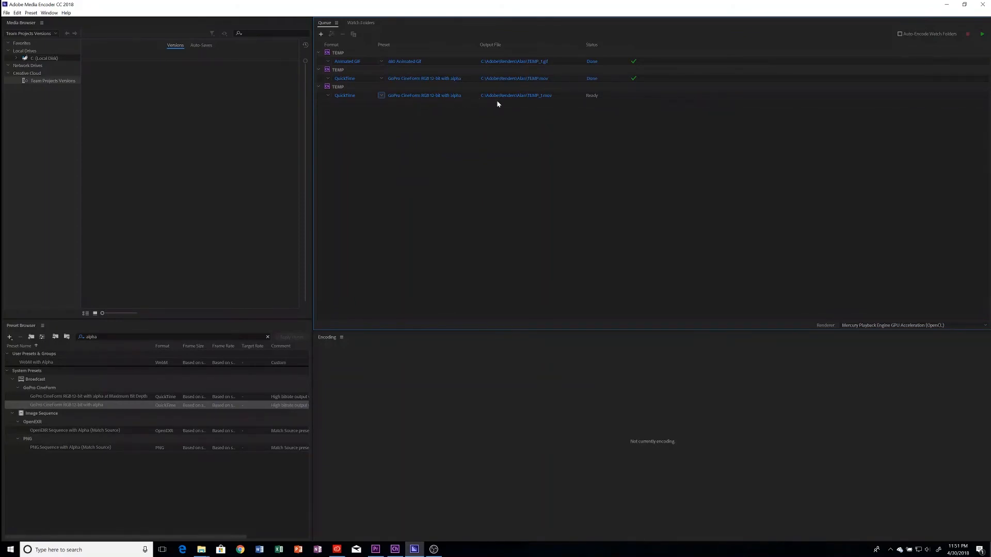
mouse_move(919, 83)
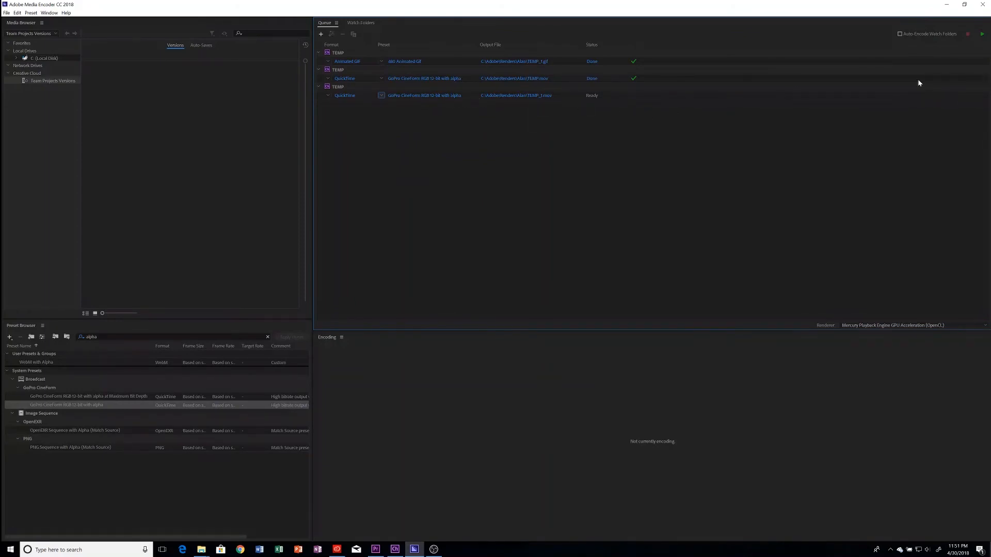
click(982, 33)
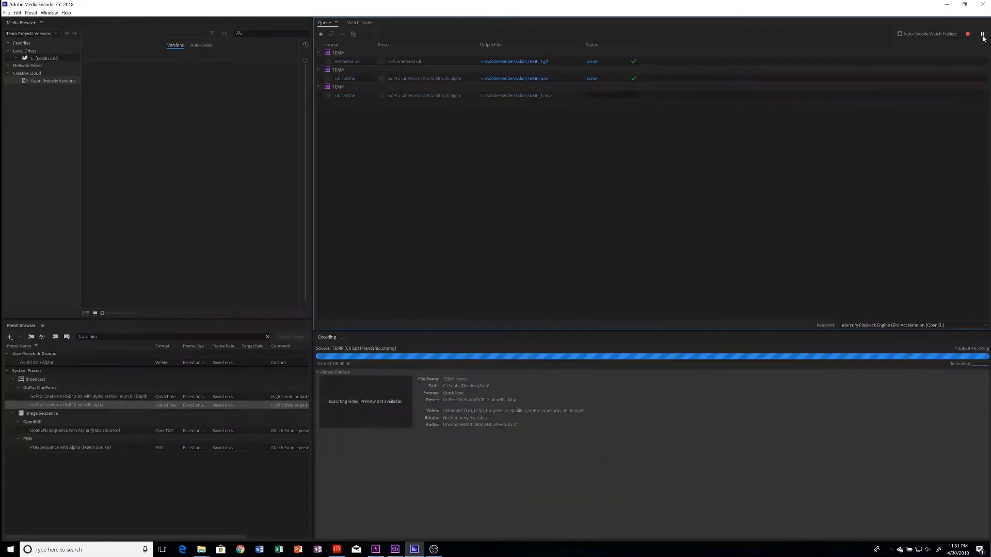
mouse_move(983, 33)
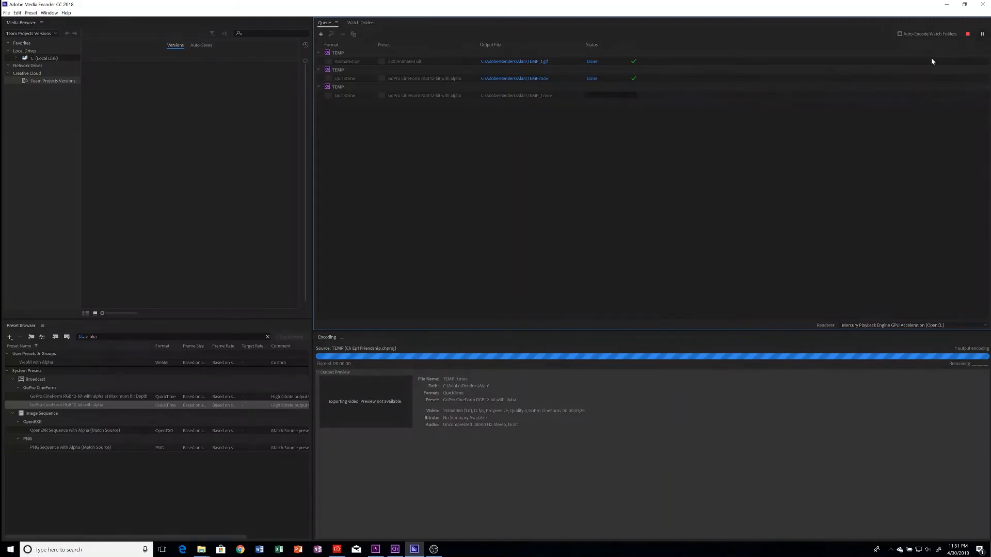
mouse_move(642, 161)
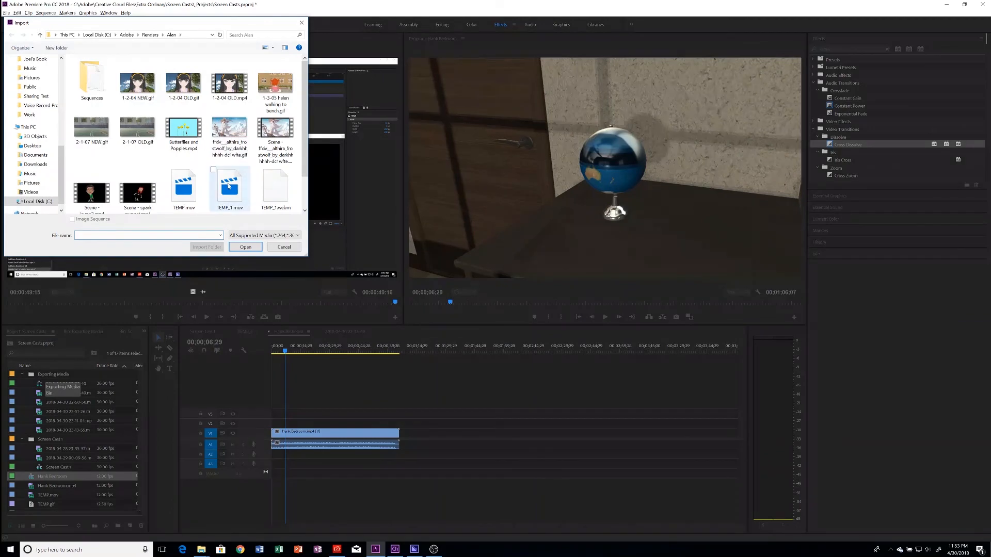
Step: Import TEMP_1.mov and select the Hank Bedroom clip in the timeline
click(245, 247)
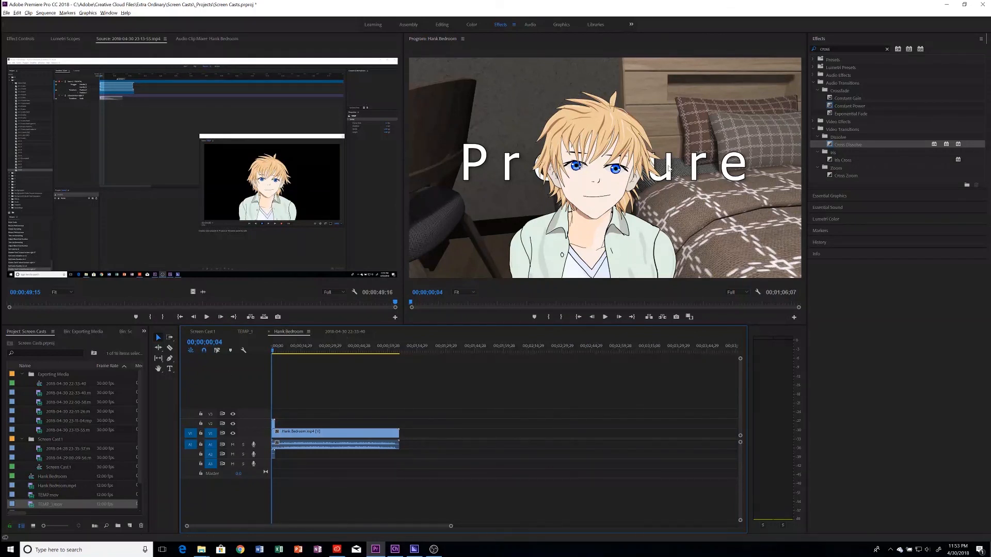
click(314, 433)
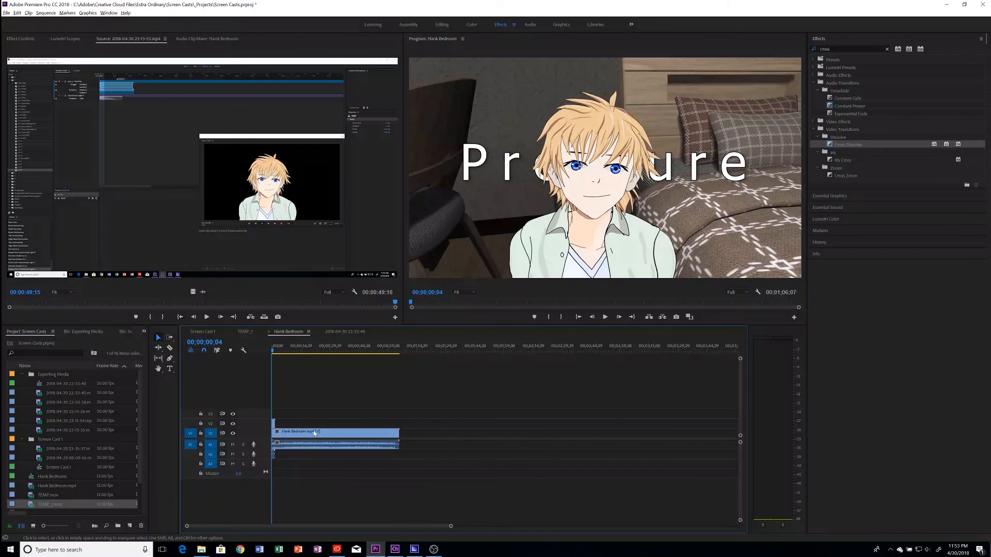